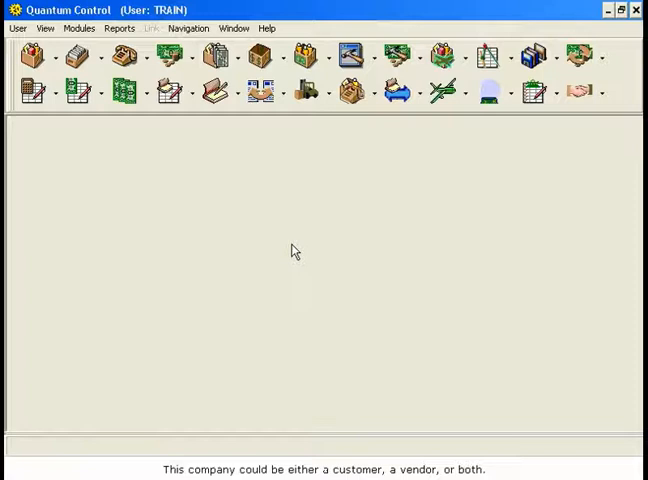
pyautogui.moveTo(75, 57)
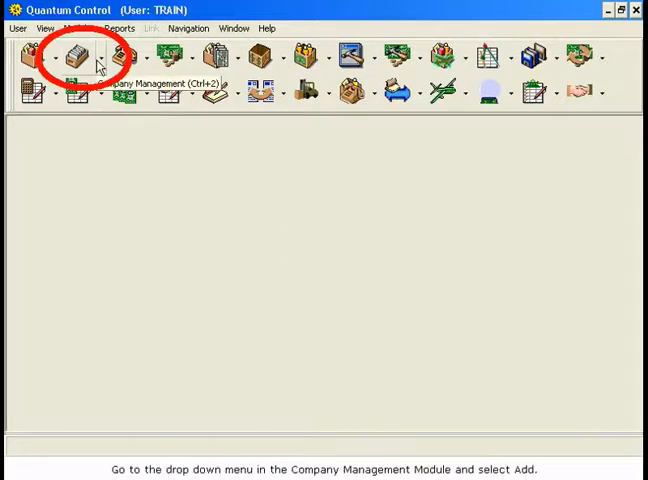
# - Show the Company Management toolbar dropdown menu with its Add, browse and listing options
pyautogui.click(98, 57)
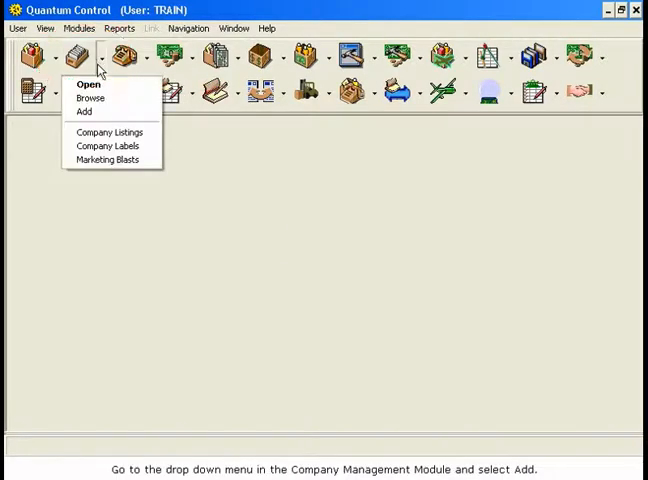
pyautogui.moveTo(84, 111)
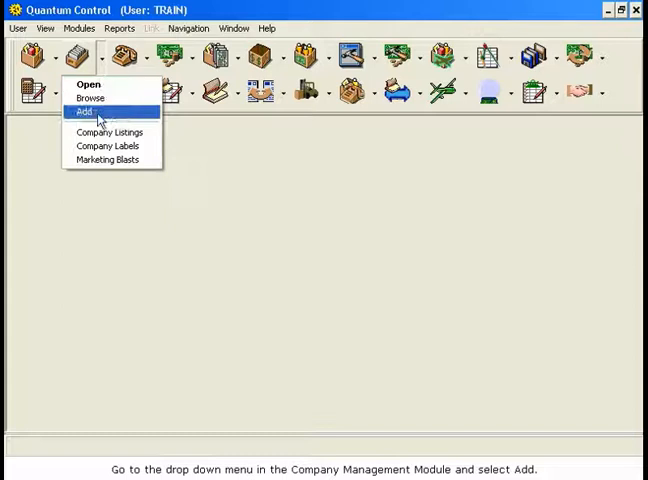
# - Choose Add to open a blank Adding New Company form
pyautogui.click(82, 111)
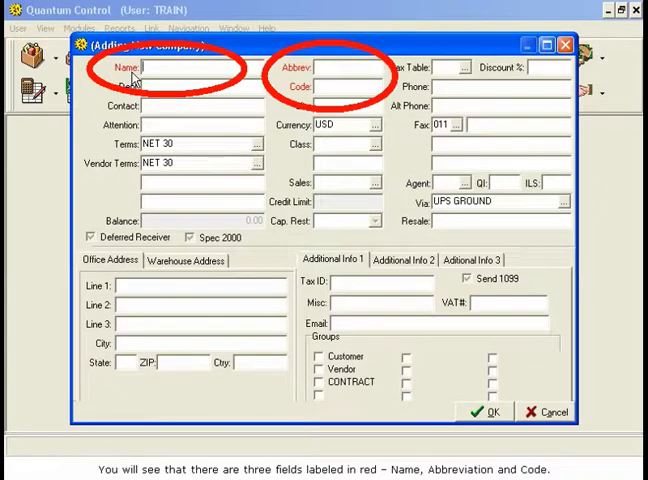
pyautogui.moveTo(278, 87)
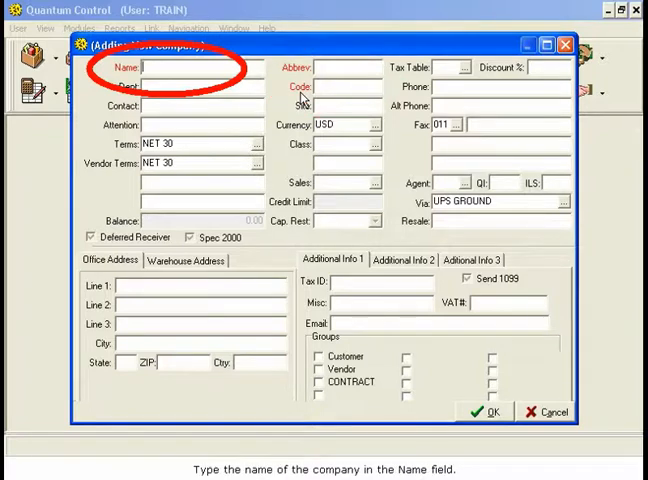
pyautogui.click(160, 67)
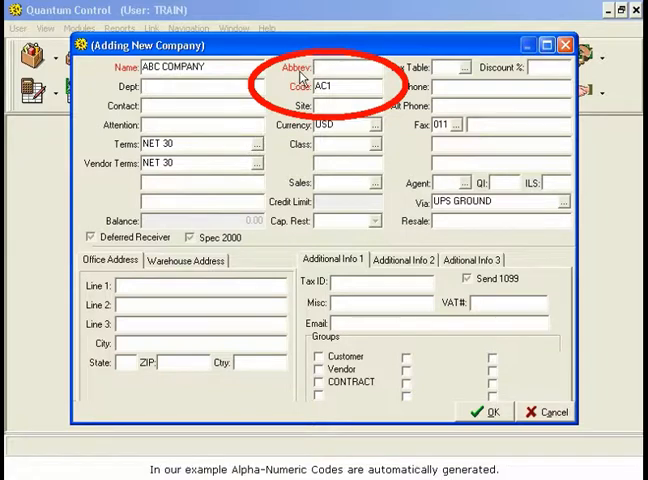
pyautogui.moveTo(305, 98)
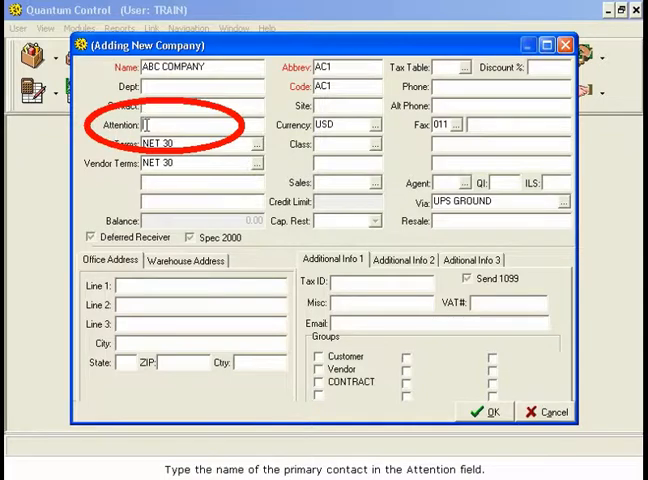
# - Enter the primary contact's name in the Attention field
pyautogui.write('HO')
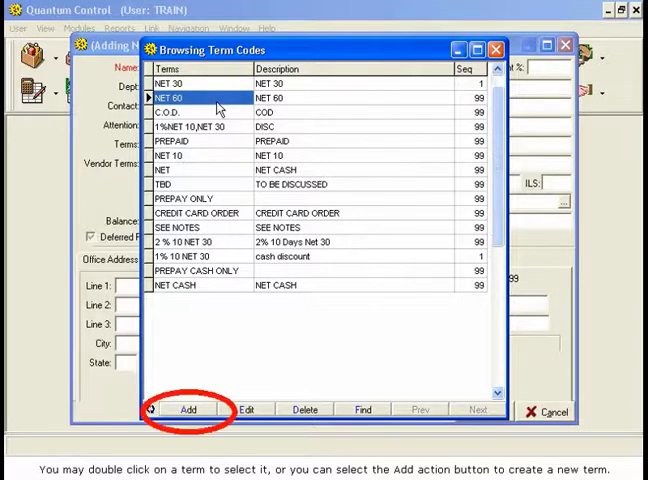
pyautogui.moveTo(203, 417)
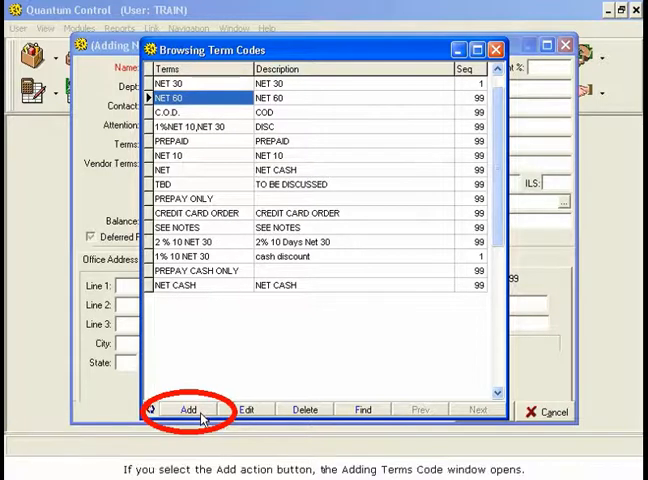
# - Start adding a new code from the Browsing Term Codes list
pyautogui.click(189, 409)
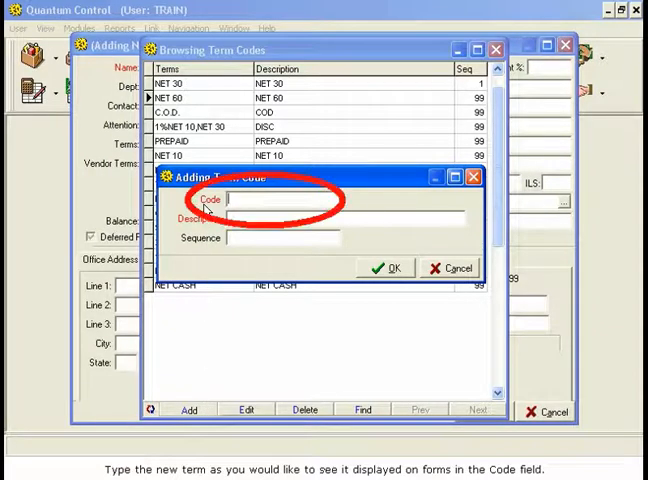
# - Create term code 'CERTIFIED FUNDS ONLY' with the same description and save it
pyautogui.write('C')
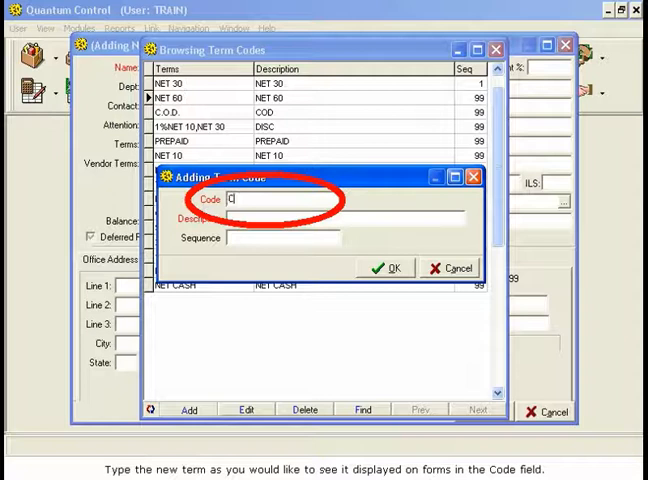
pyautogui.write('ERTIFIED')
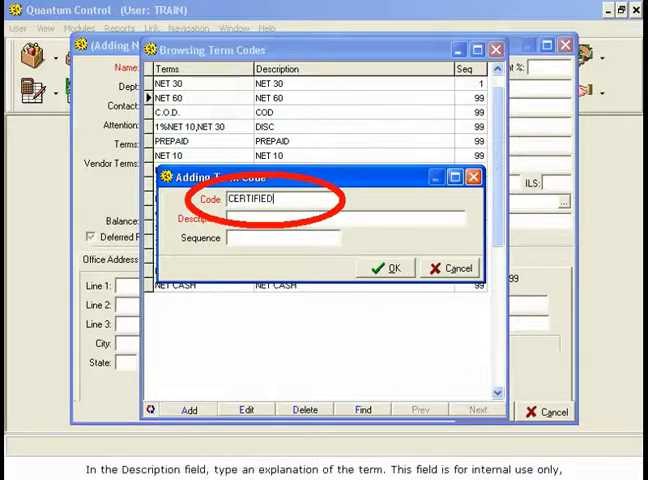
pyautogui.write('FUNDS 0')
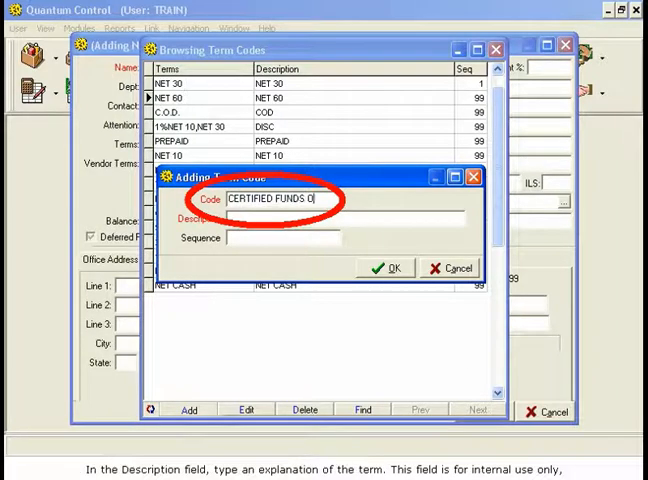
pyautogui.write('NLY')
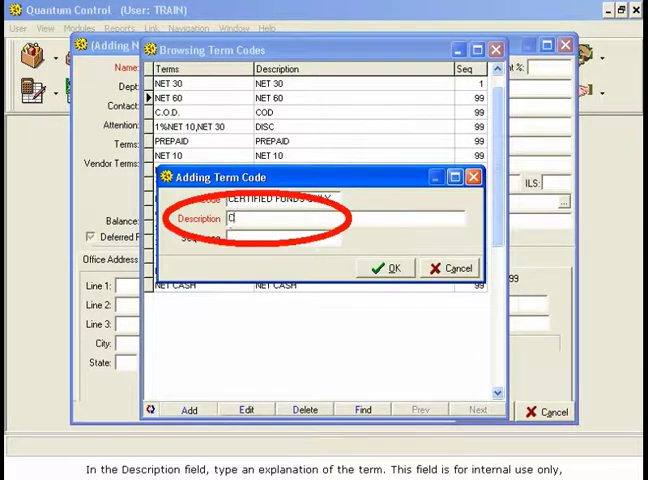
pyautogui.write('CERTIFIED')
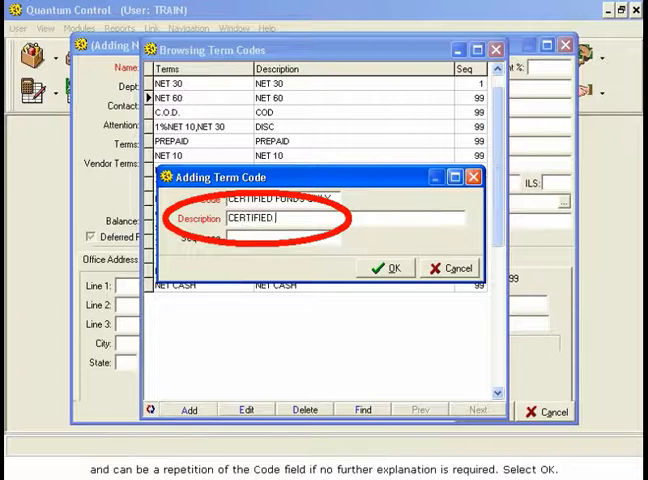
pyautogui.write('FUNDS')
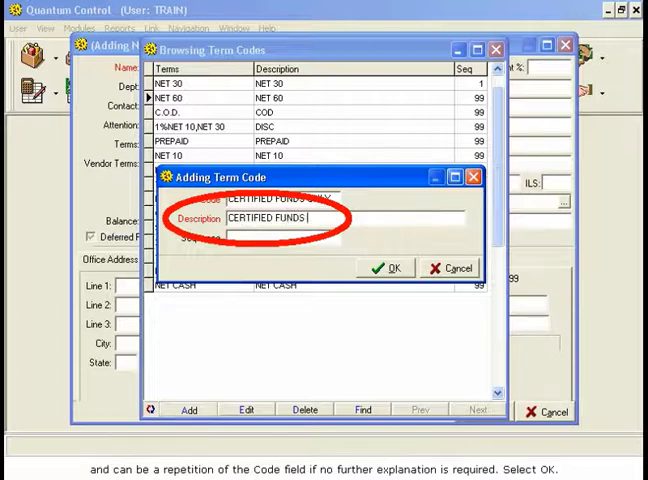
pyautogui.write('ONLY')
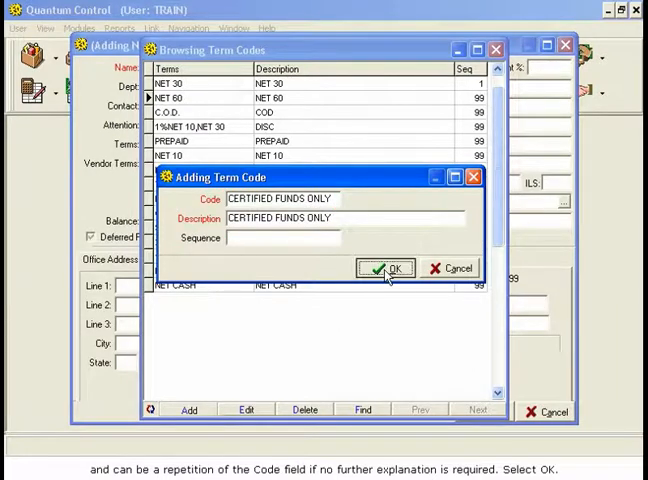
pyautogui.click(387, 268)
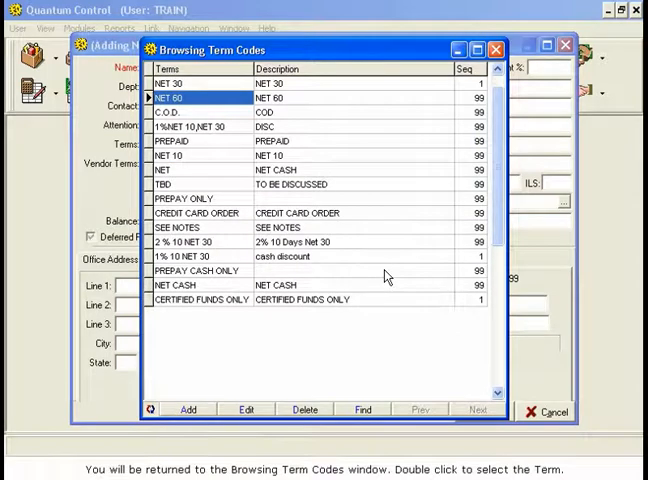
pyautogui.moveTo(220, 308)
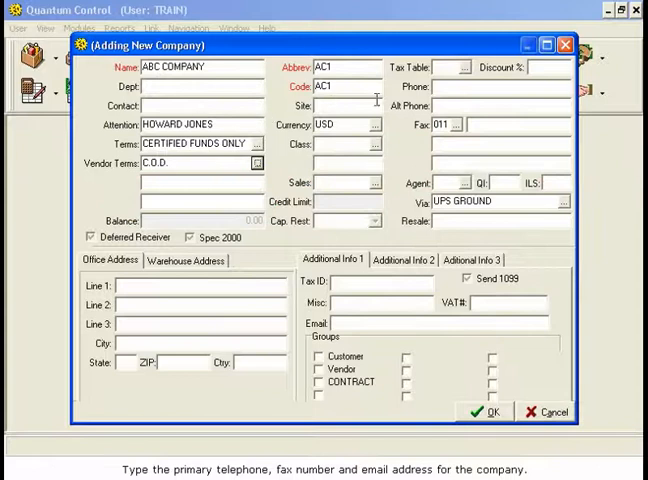
pyautogui.write('212-555-1214')
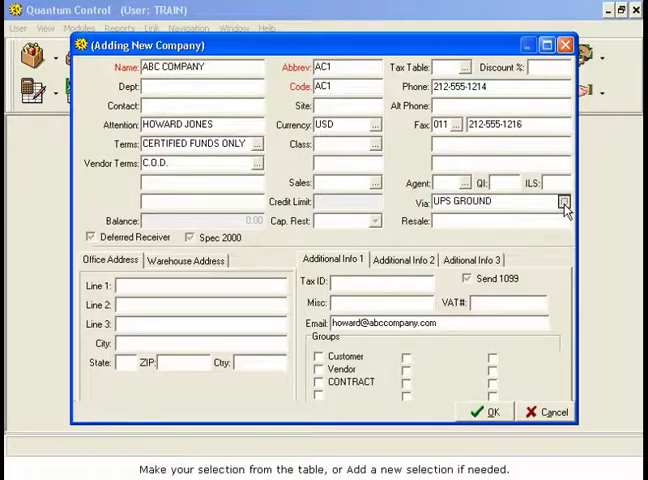
pyautogui.click(564, 202)
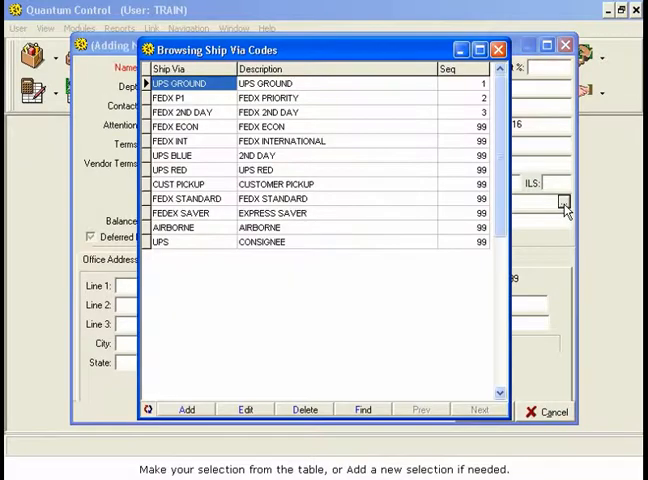
pyautogui.moveTo(200, 130)
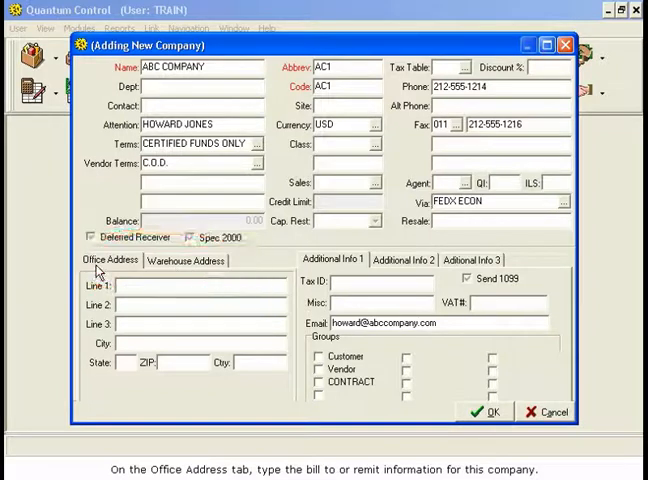
# - Enter office address 1234 MAIN STREET, copy it to the warehouse address, add Customer group
pyautogui.write('1234 MAIN STREET')
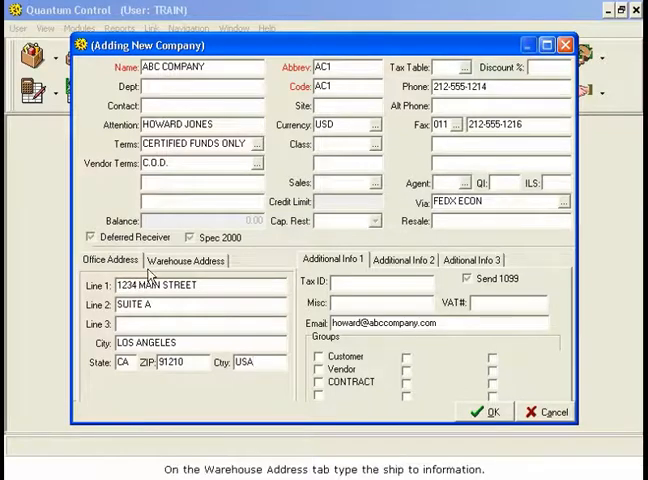
pyautogui.click(186, 260)
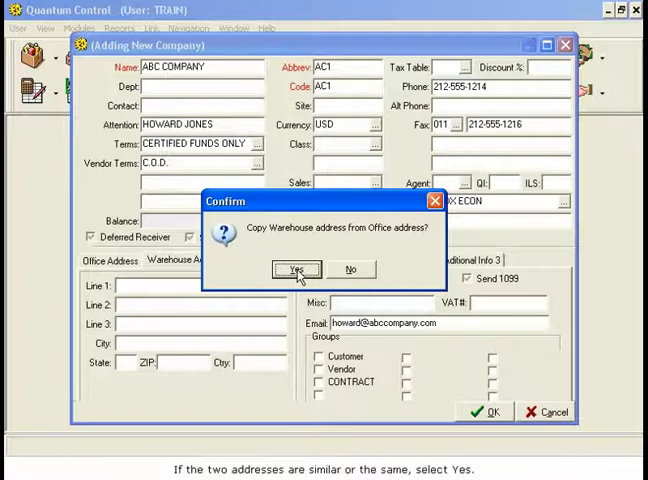
pyautogui.click(295, 269)
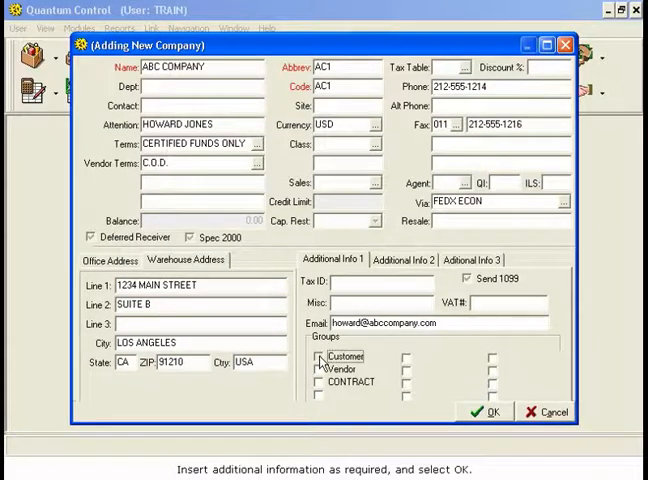
pyautogui.click(318, 369)
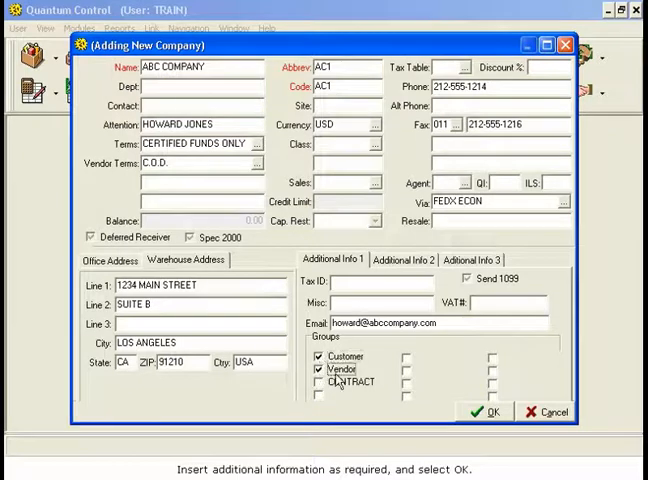
# - Save the ABC COMPANY record so its AC1 summary appears
pyautogui.click(484, 410)
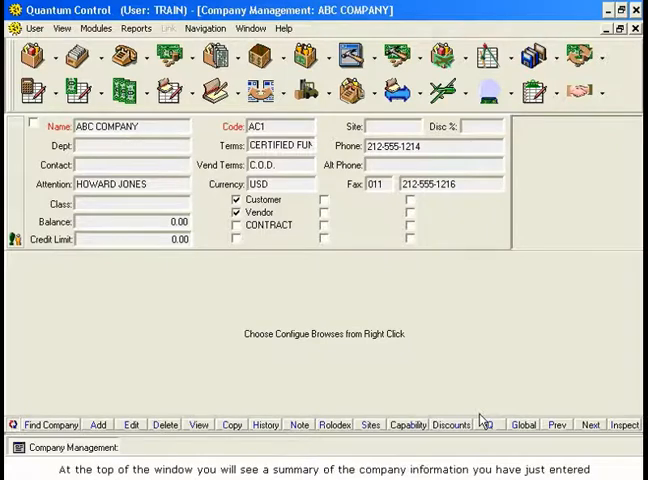
pyautogui.moveTo(137, 246)
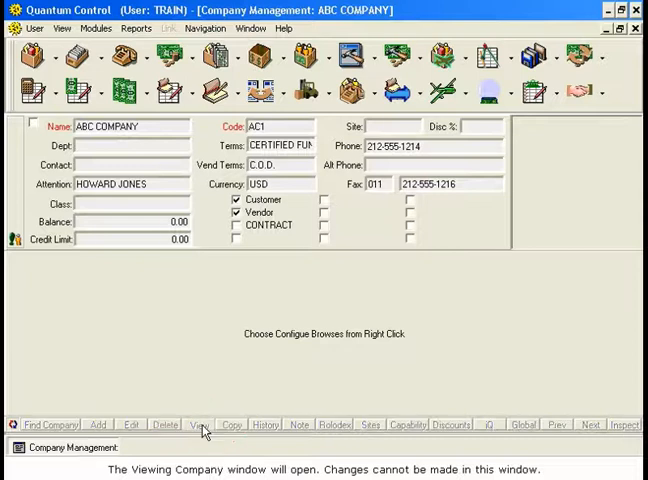
pyautogui.click(197, 424)
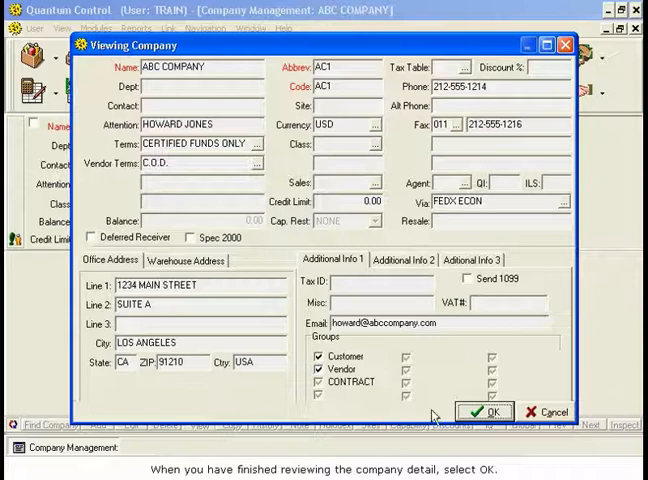
pyautogui.click(483, 411)
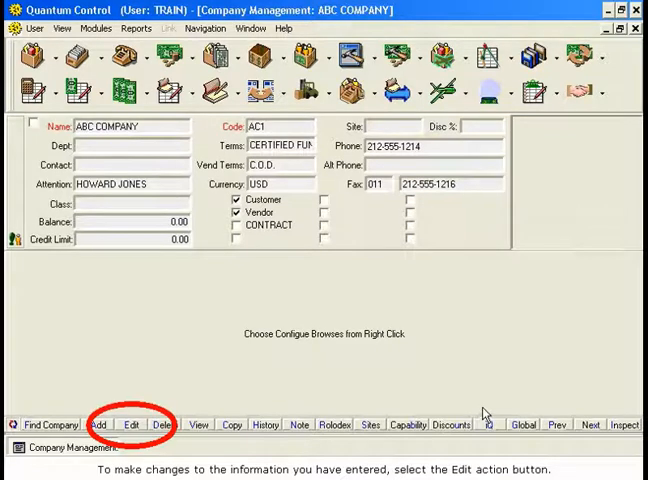
# - Edit ABC COMPANY, changing the fax prefix from 011 to 1, and save
pyautogui.click(131, 424)
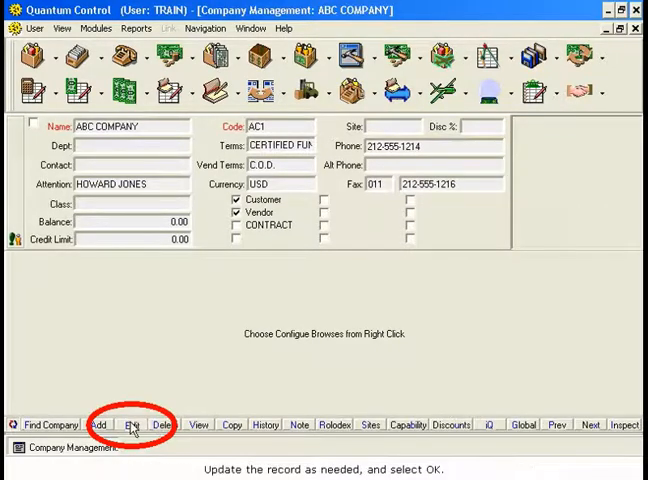
pyautogui.click(130, 424)
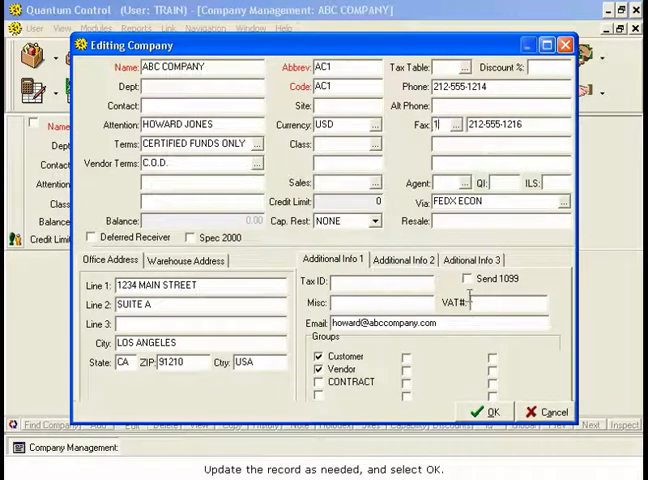
pyautogui.click(489, 411)
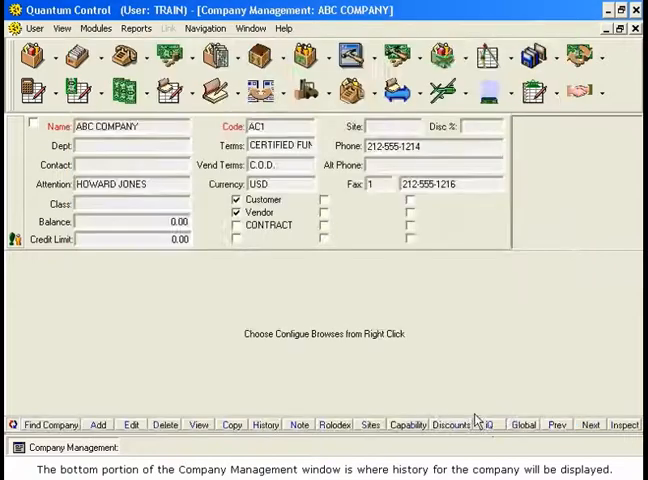
pyautogui.moveTo(221, 315)
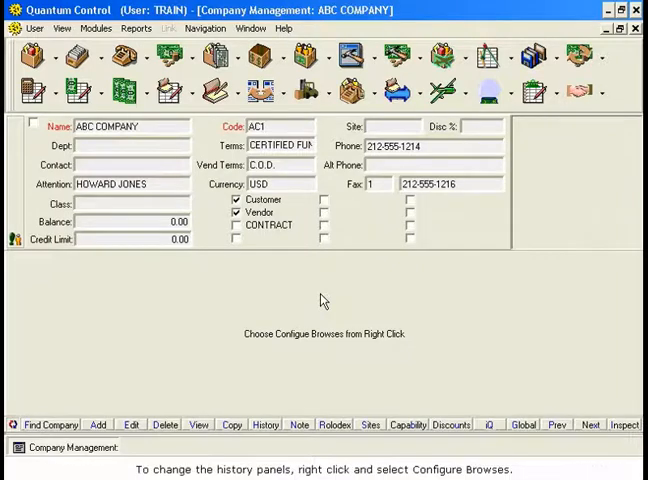
# - Open Configure Browses from the empty history area's context menu
pyautogui.rightClick(322, 300)
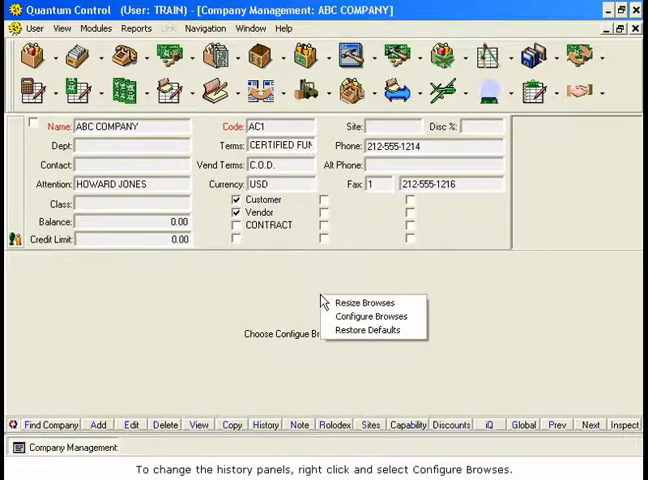
pyautogui.moveTo(371, 316)
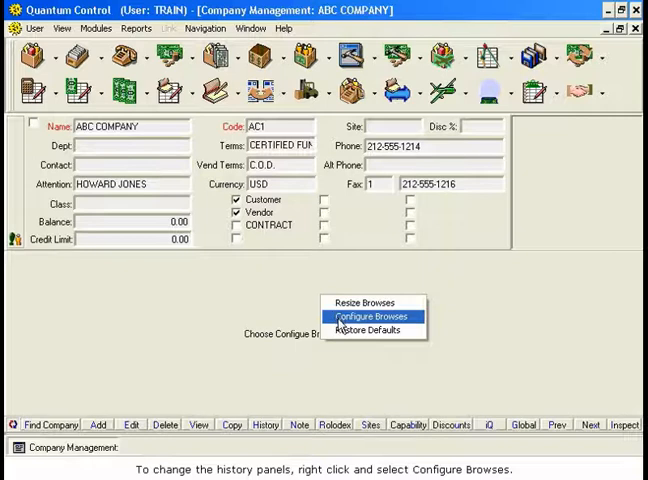
pyautogui.click(369, 316)
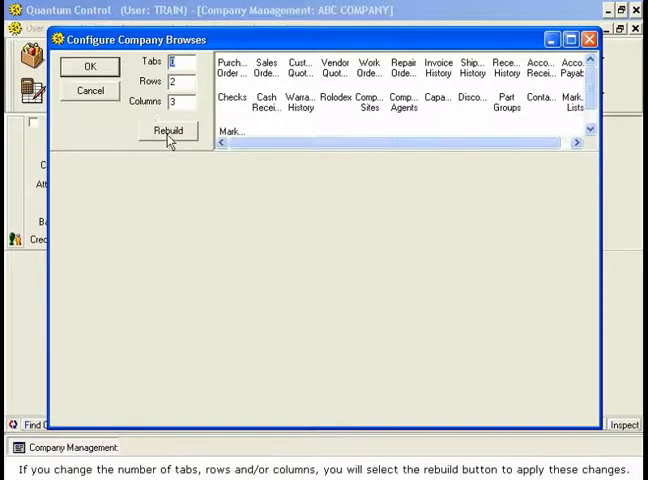
# - Rebuild the history layout with 0 tabs into six unassigned panels, confirming the discard
pyautogui.click(167, 131)
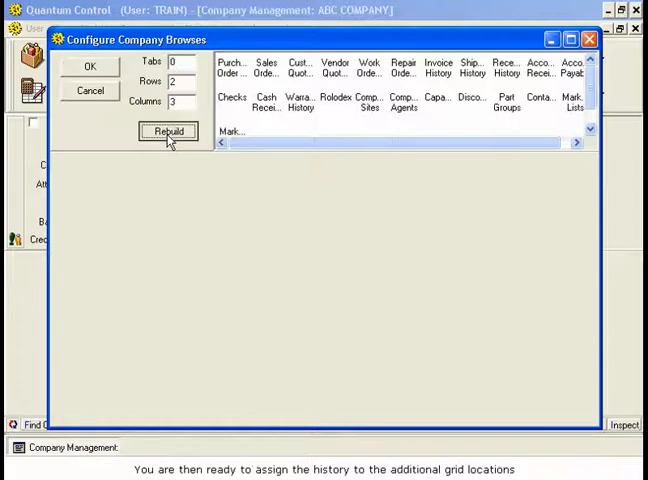
pyautogui.click(167, 131)
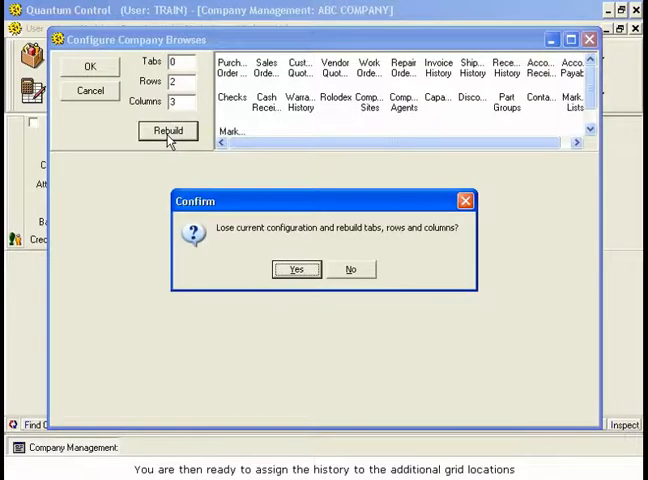
pyautogui.click(296, 268)
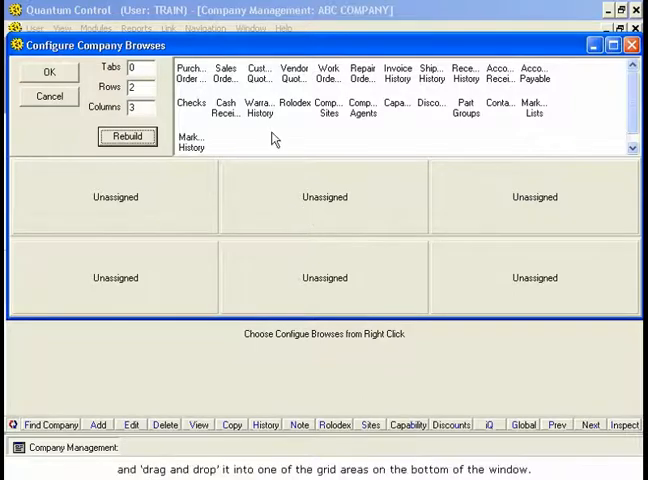
# - Assign Customer Quote History and the other history panels to the grids, then save
pyautogui.click(259, 78)
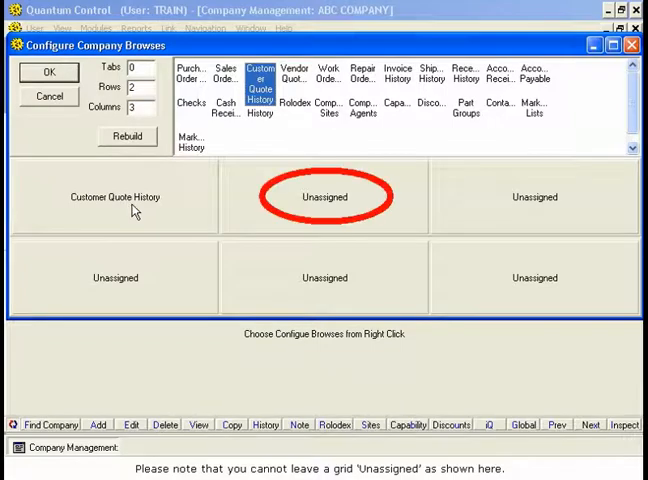
pyautogui.moveTo(335, 211)
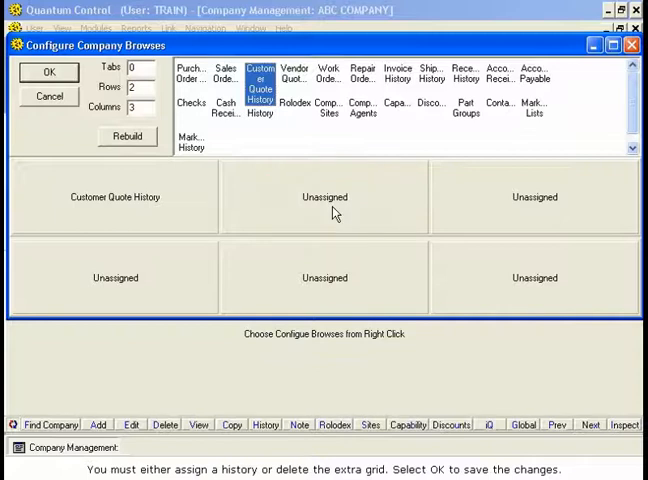
pyautogui.moveTo(261, 138)
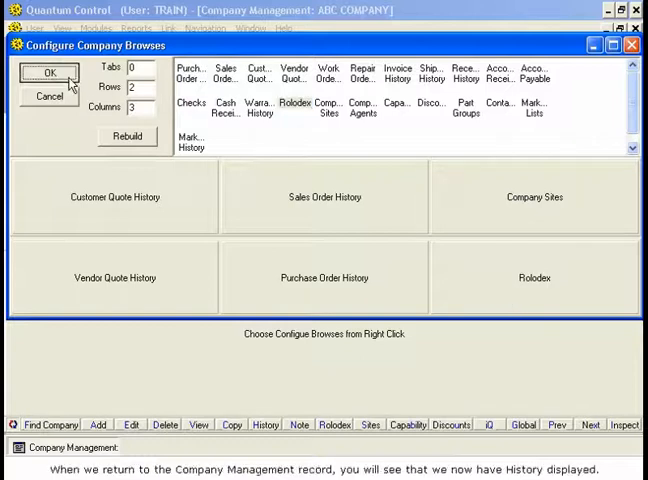
pyautogui.click(48, 72)
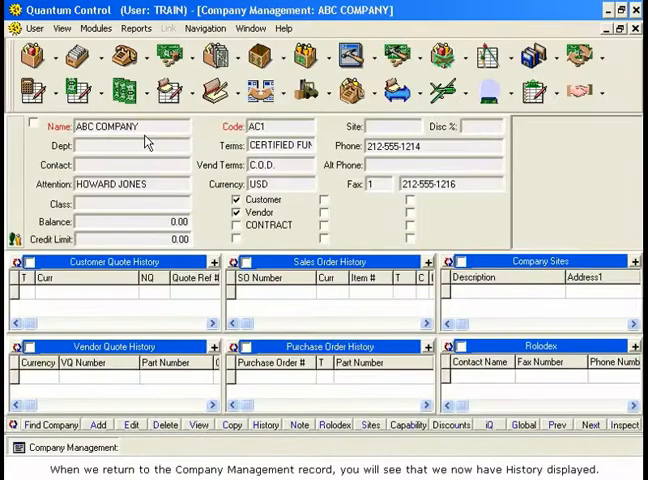